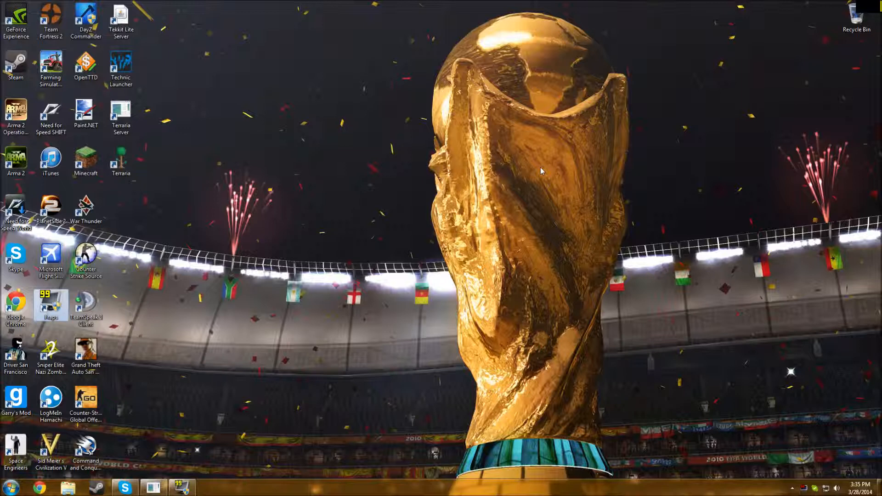
{"action": "mouse_move", "coordinate": [519, 169]}
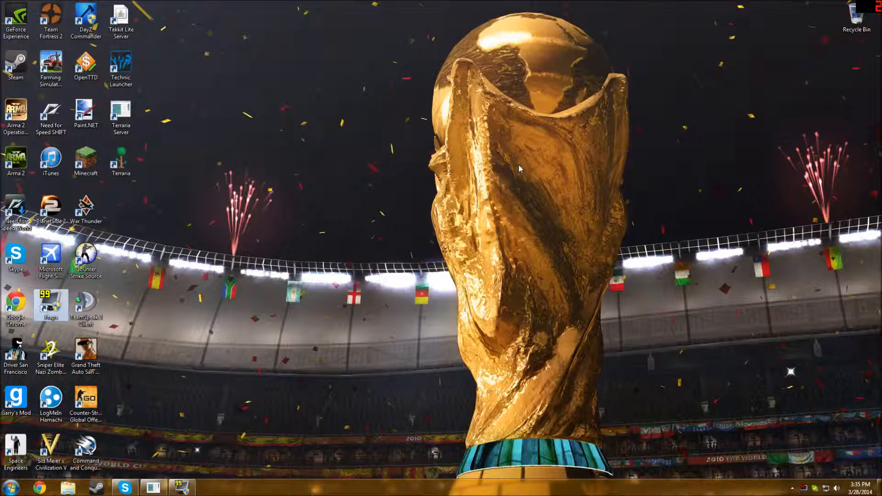
{"action": "mouse_move", "coordinate": [529, 158]}
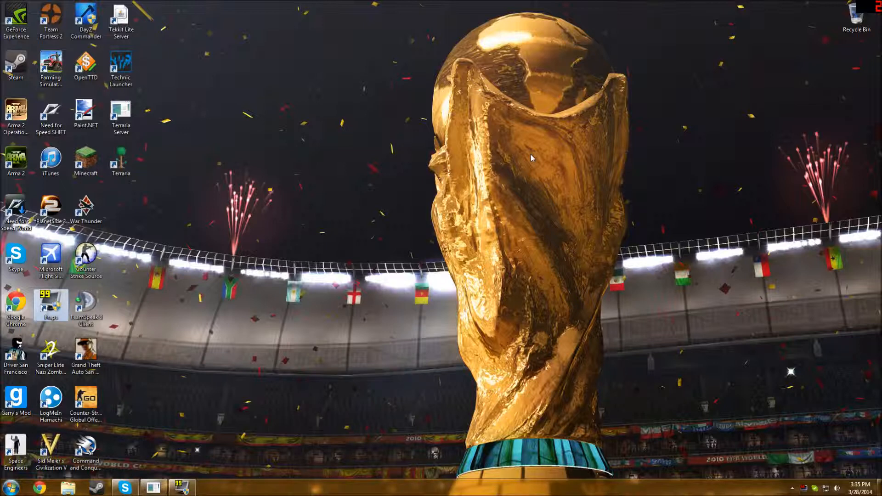
{"action": "mouse_move", "coordinate": [474, 161]}
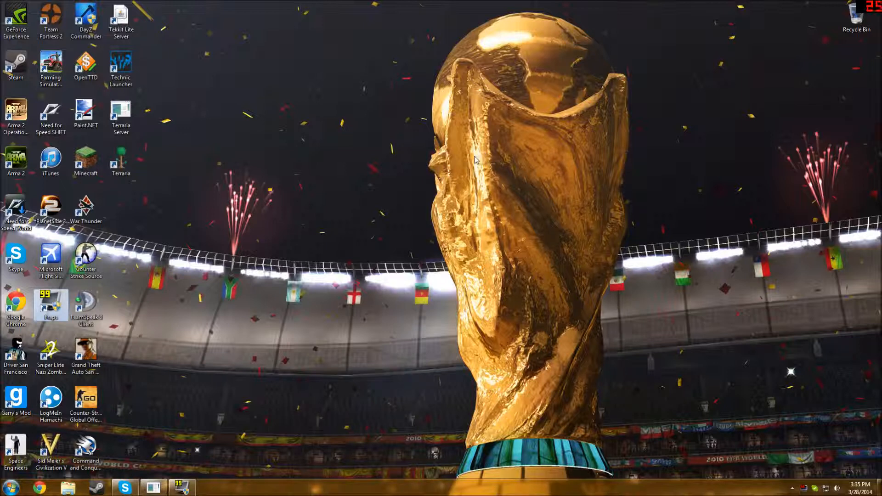
{"action": "mouse_move", "coordinate": [328, 215]}
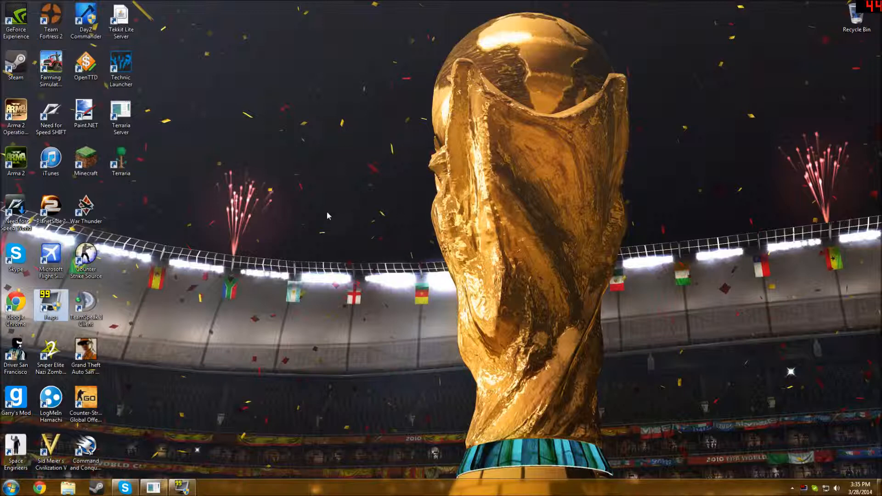
{"action": "mouse_move", "coordinate": [183, 186]}
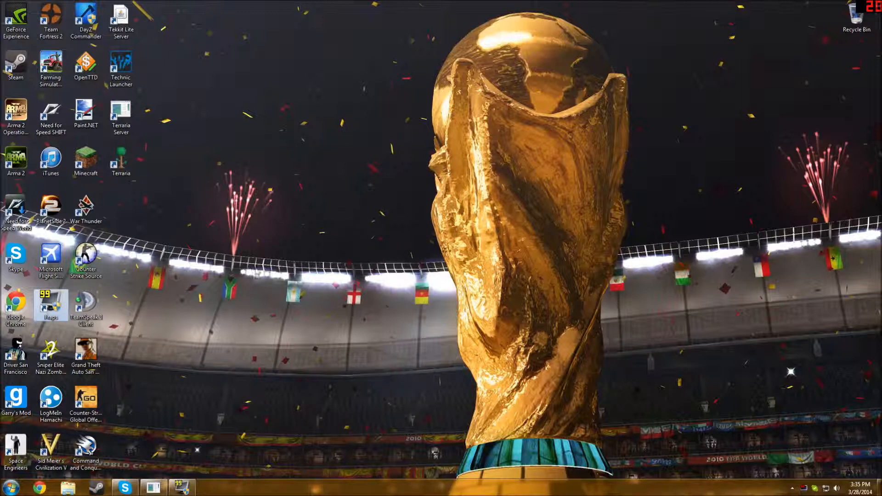
{"action": "mouse_move", "coordinate": [166, 169]}
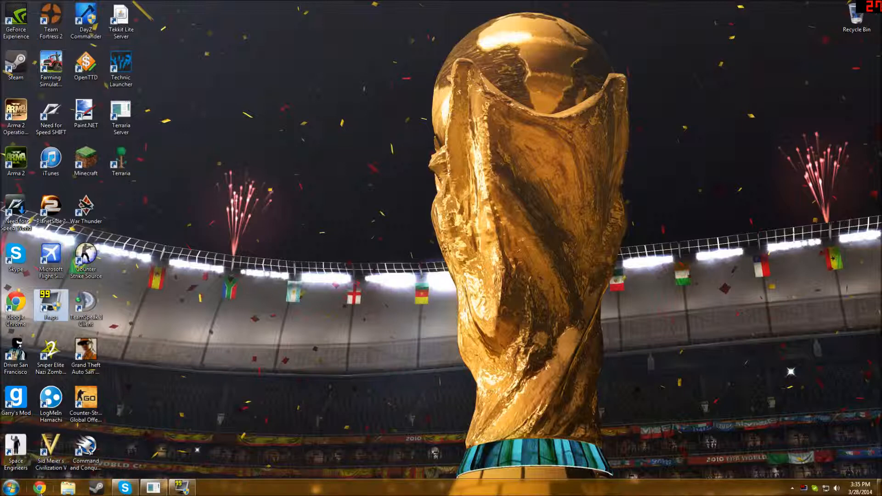
{"action": "mouse_move", "coordinate": [40, 487]}
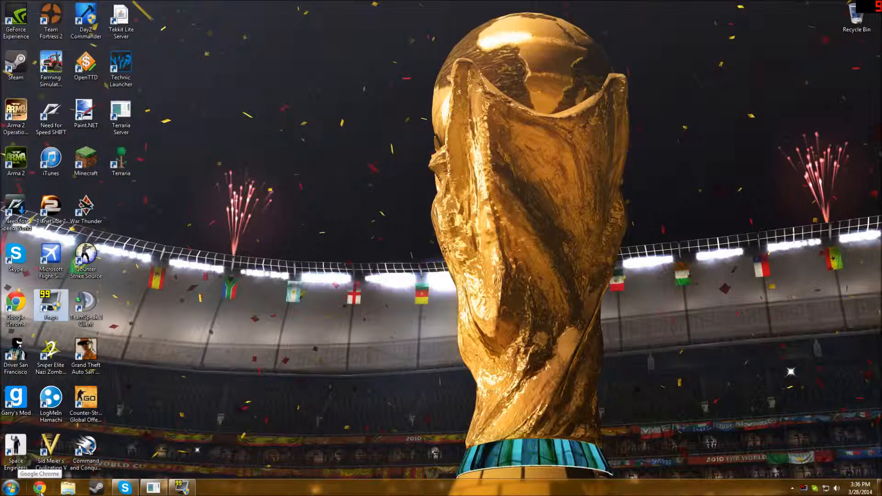
- Search Google for 'happy pharrell' and copy the Happy music video's YouTube address
{"action": "left_click", "coordinate": [38, 487]}
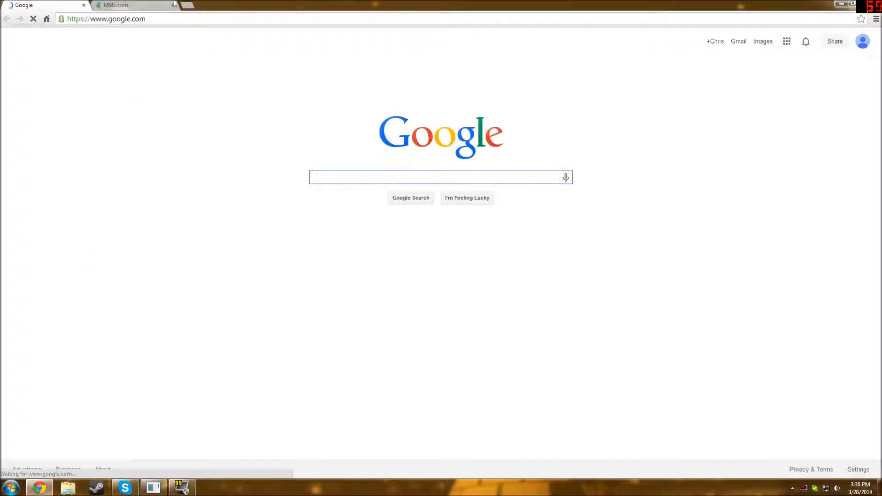
{"action": "mouse_move", "coordinate": [191, 8]}
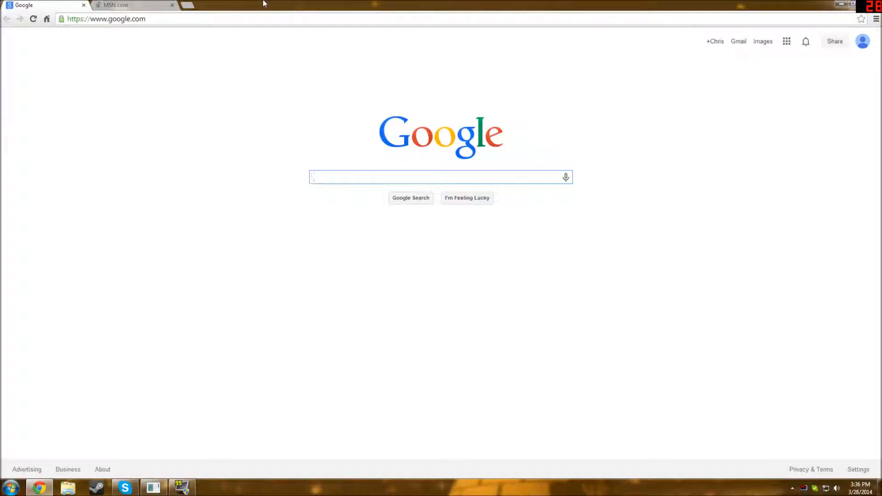
{"action": "mouse_move", "coordinate": [230, 5]}
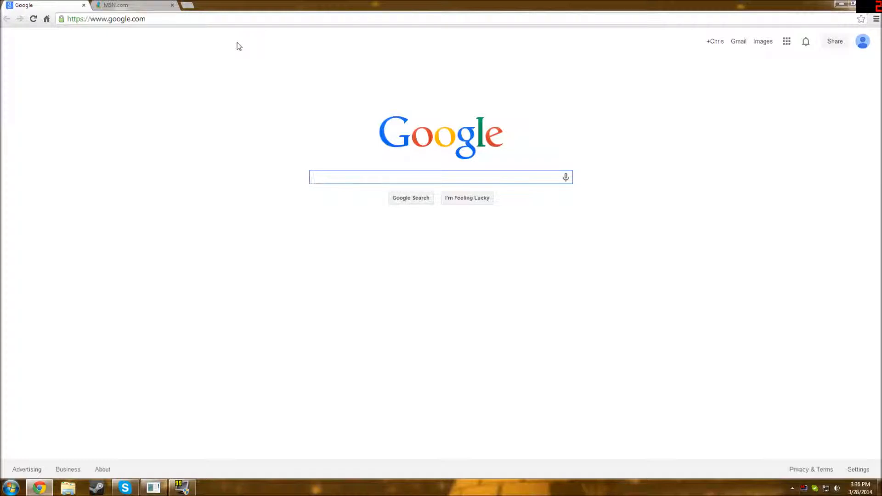
{"action": "type", "text": "happy pharrell"}
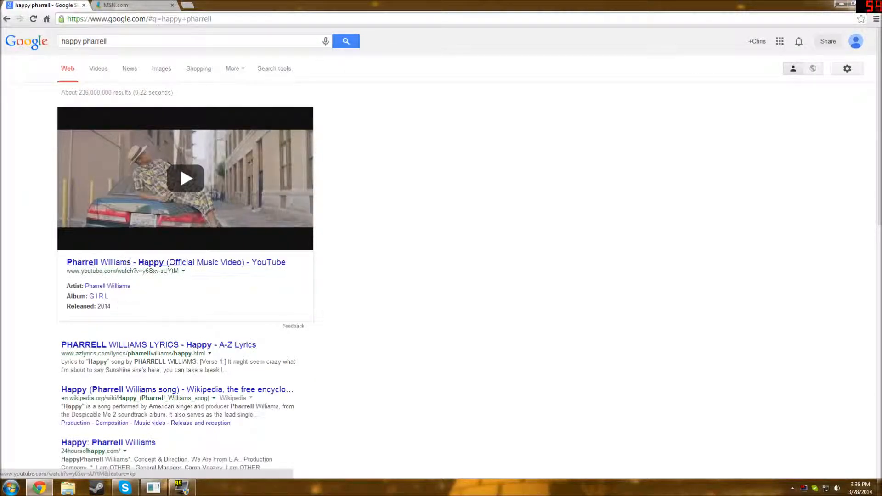
{"action": "double_click", "coordinate": [91, 270]}
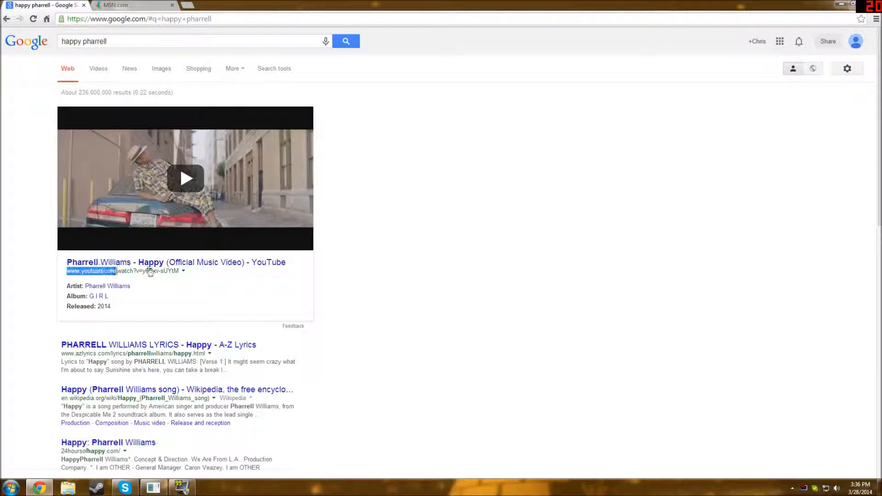
{"action": "right_click", "coordinate": [113, 270]}
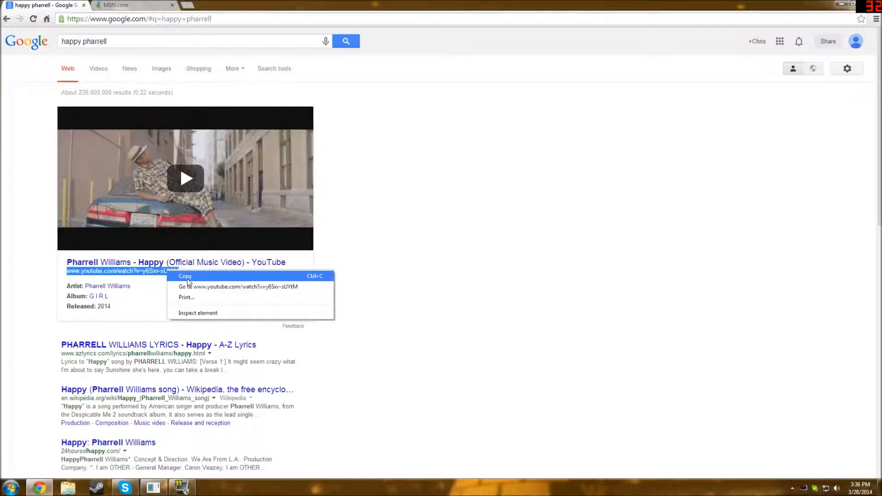
{"action": "left_click", "coordinate": [130, 5]}
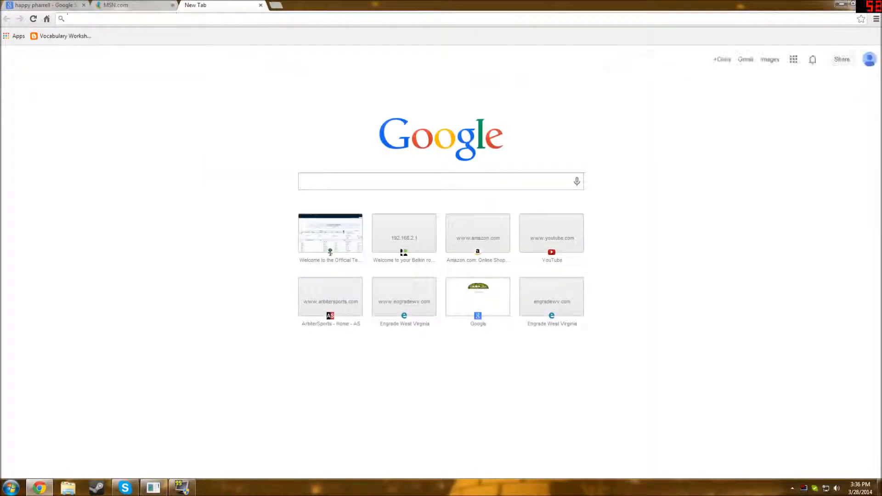
{"action": "type", "text": "translate.google.com"}
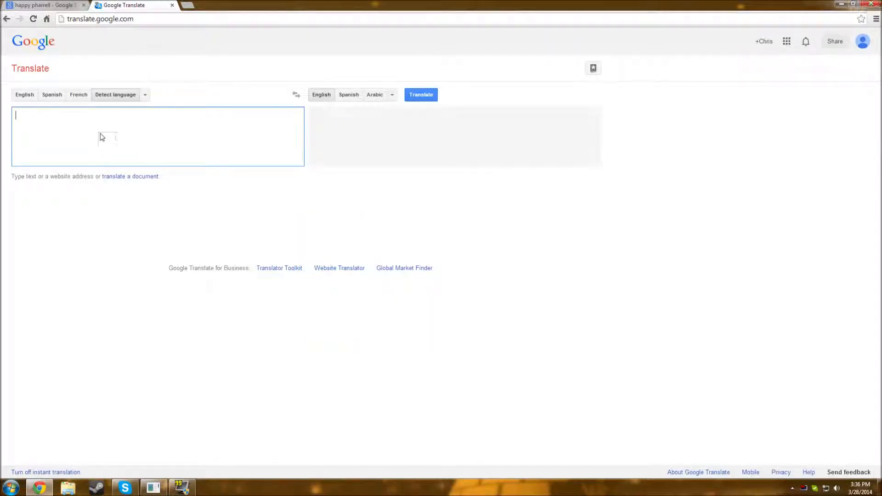
{"action": "type", "text": "www.youtube.com/watch?v=y6Sxv-sUYtM"}
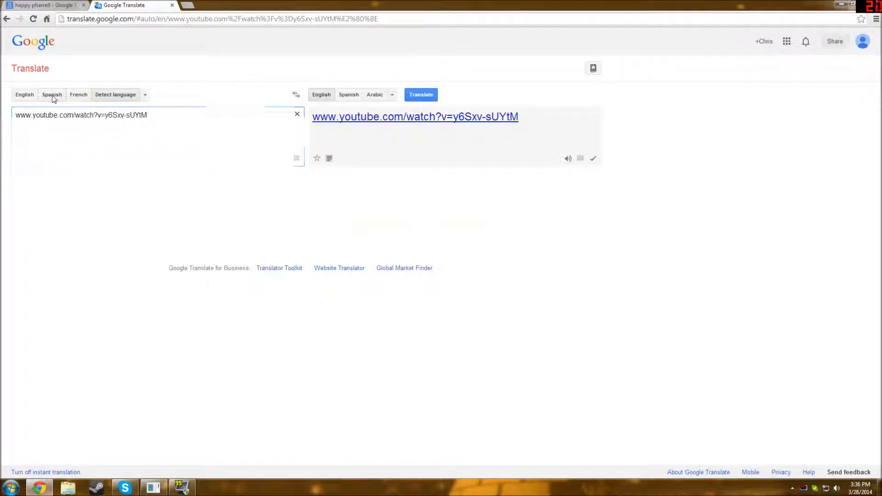
{"action": "left_click", "coordinate": [52, 94]}
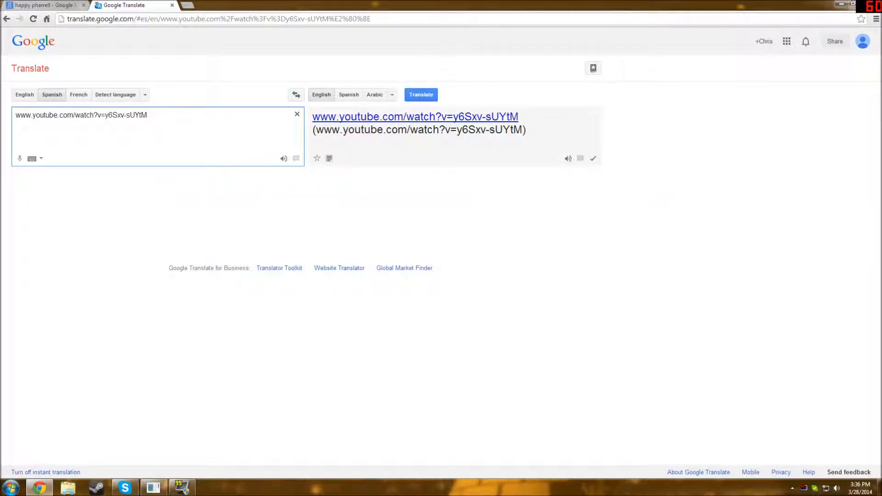
{"action": "left_click", "coordinate": [414, 116]}
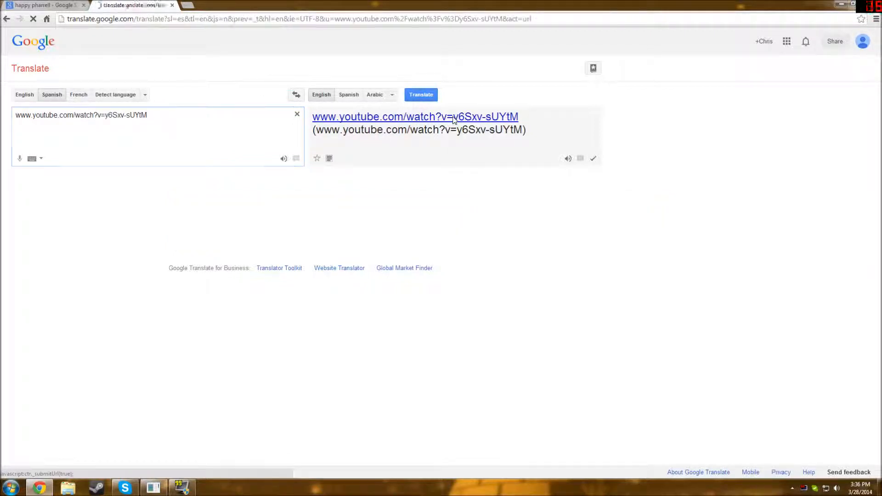
- Load the proxied Pharrell 'Happy' video page and expand its full description with Show more
{"action": "left_click", "coordinate": [414, 116]}
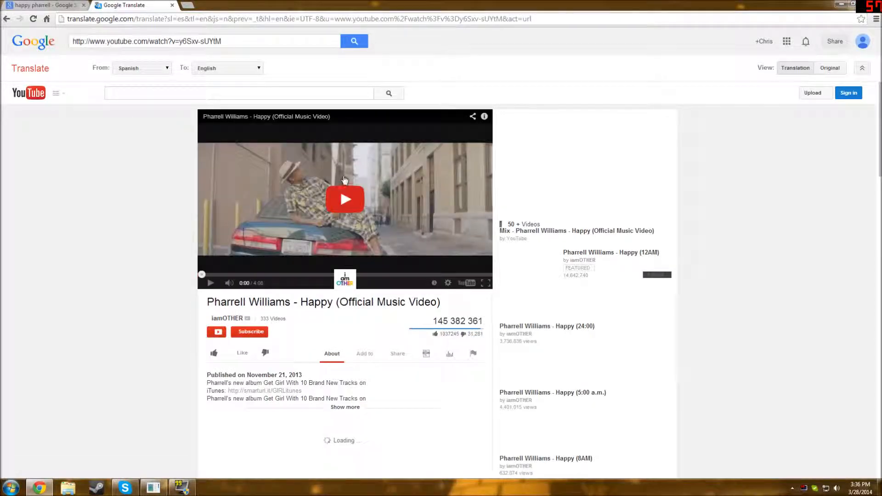
{"action": "mouse_move", "coordinate": [669, 263]}
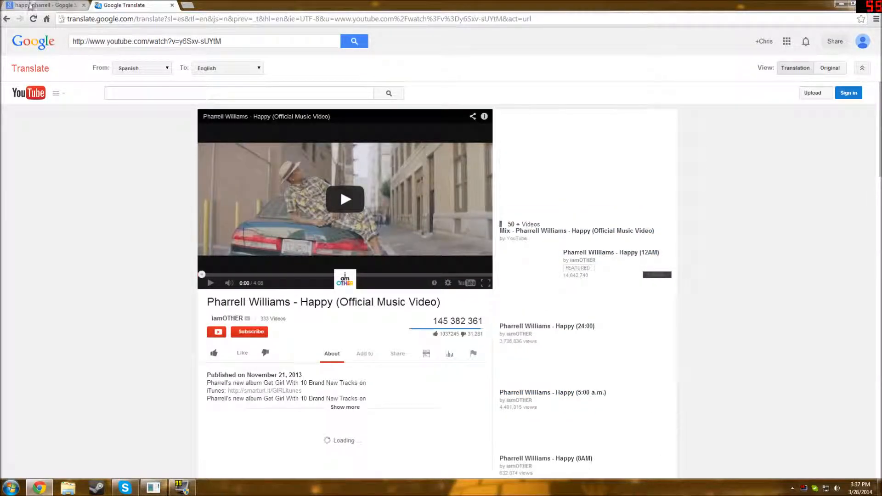
{"action": "mouse_move", "coordinate": [42, 5]}
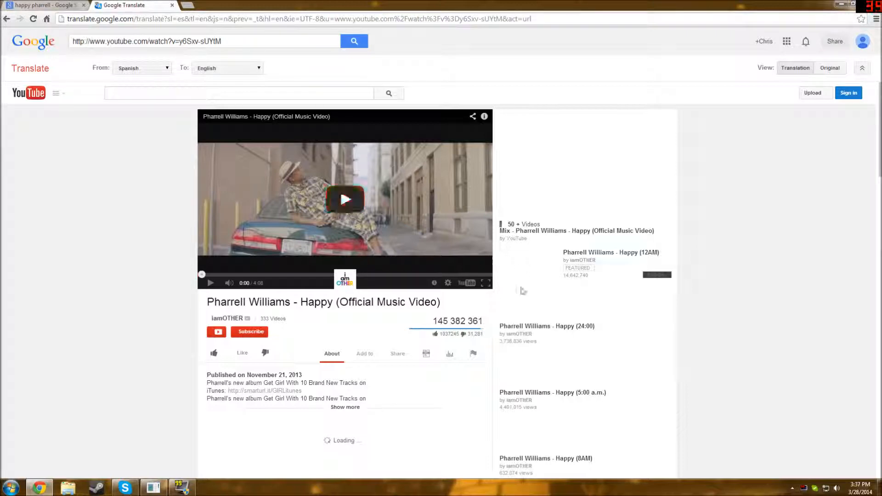
{"action": "scroll", "scroll_direction": "down", "scroll_amount": 3}
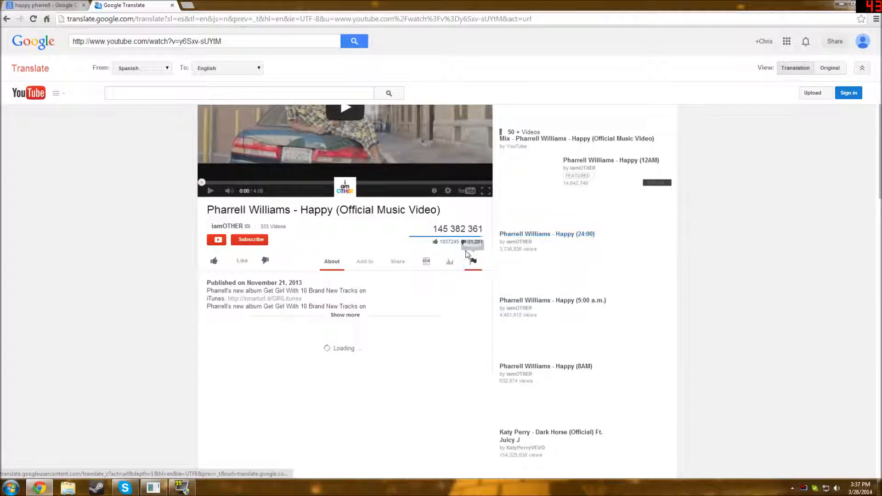
{"action": "double_click", "coordinate": [457, 228]}
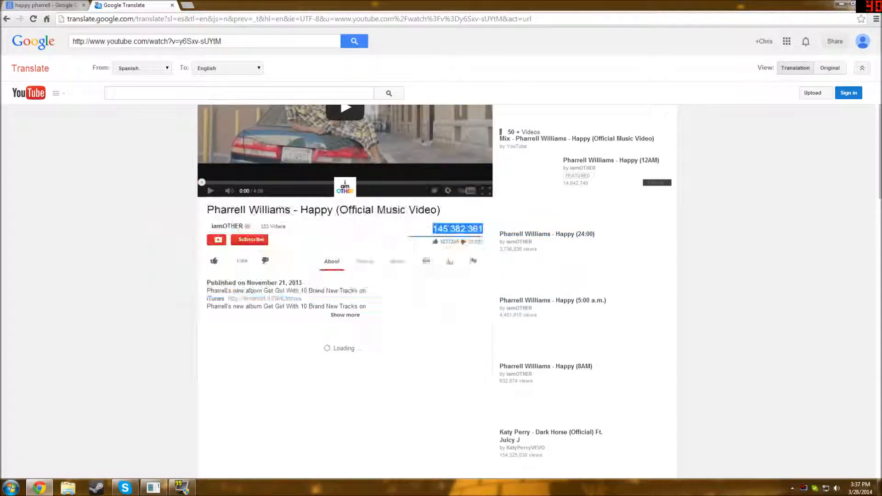
{"action": "left_click", "coordinate": [345, 314]}
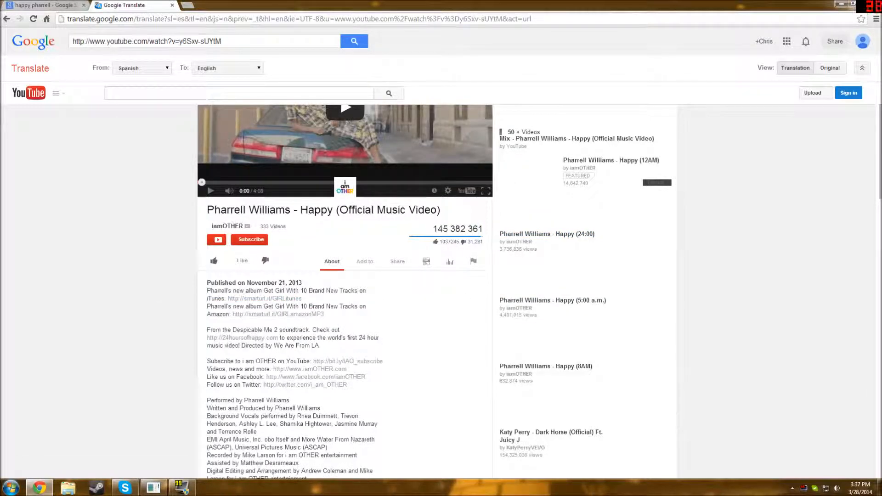
{"action": "scroll", "scroll_direction": "up", "scroll_amount": 3}
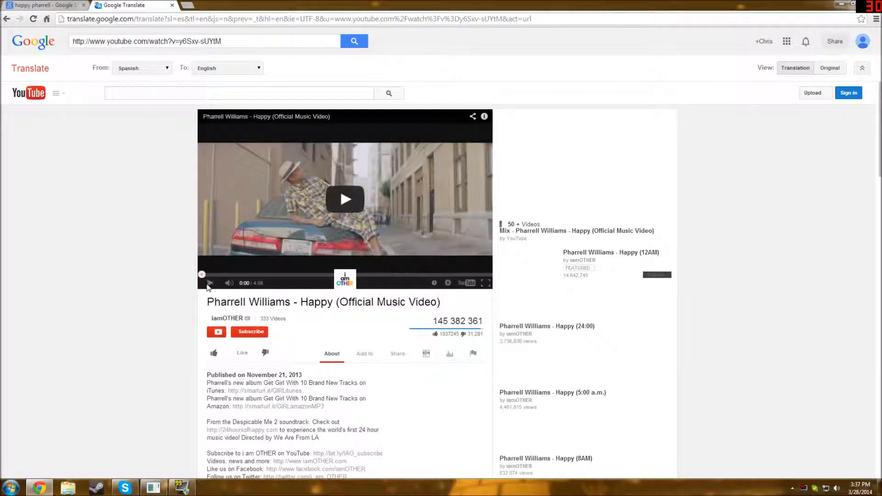
- Start the 'Happy' music video playing in the translated proxy player
{"action": "left_click", "coordinate": [344, 199]}
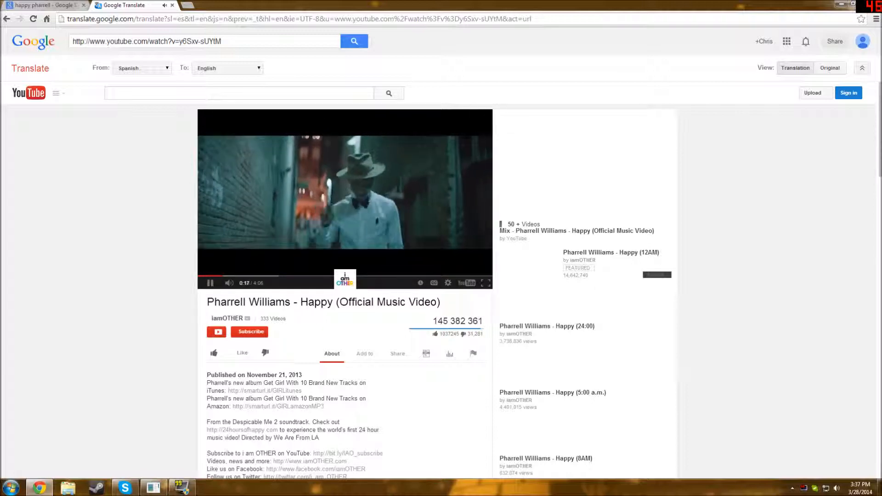
{"action": "mouse_move", "coordinate": [214, 275]}
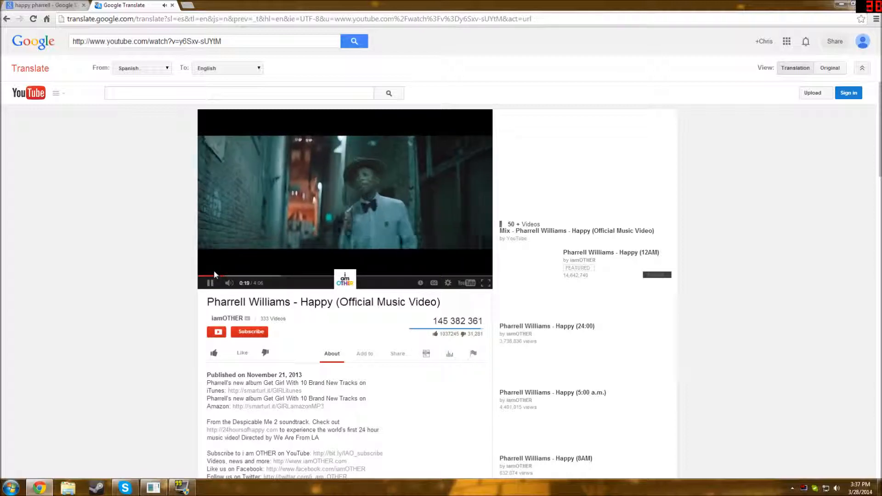